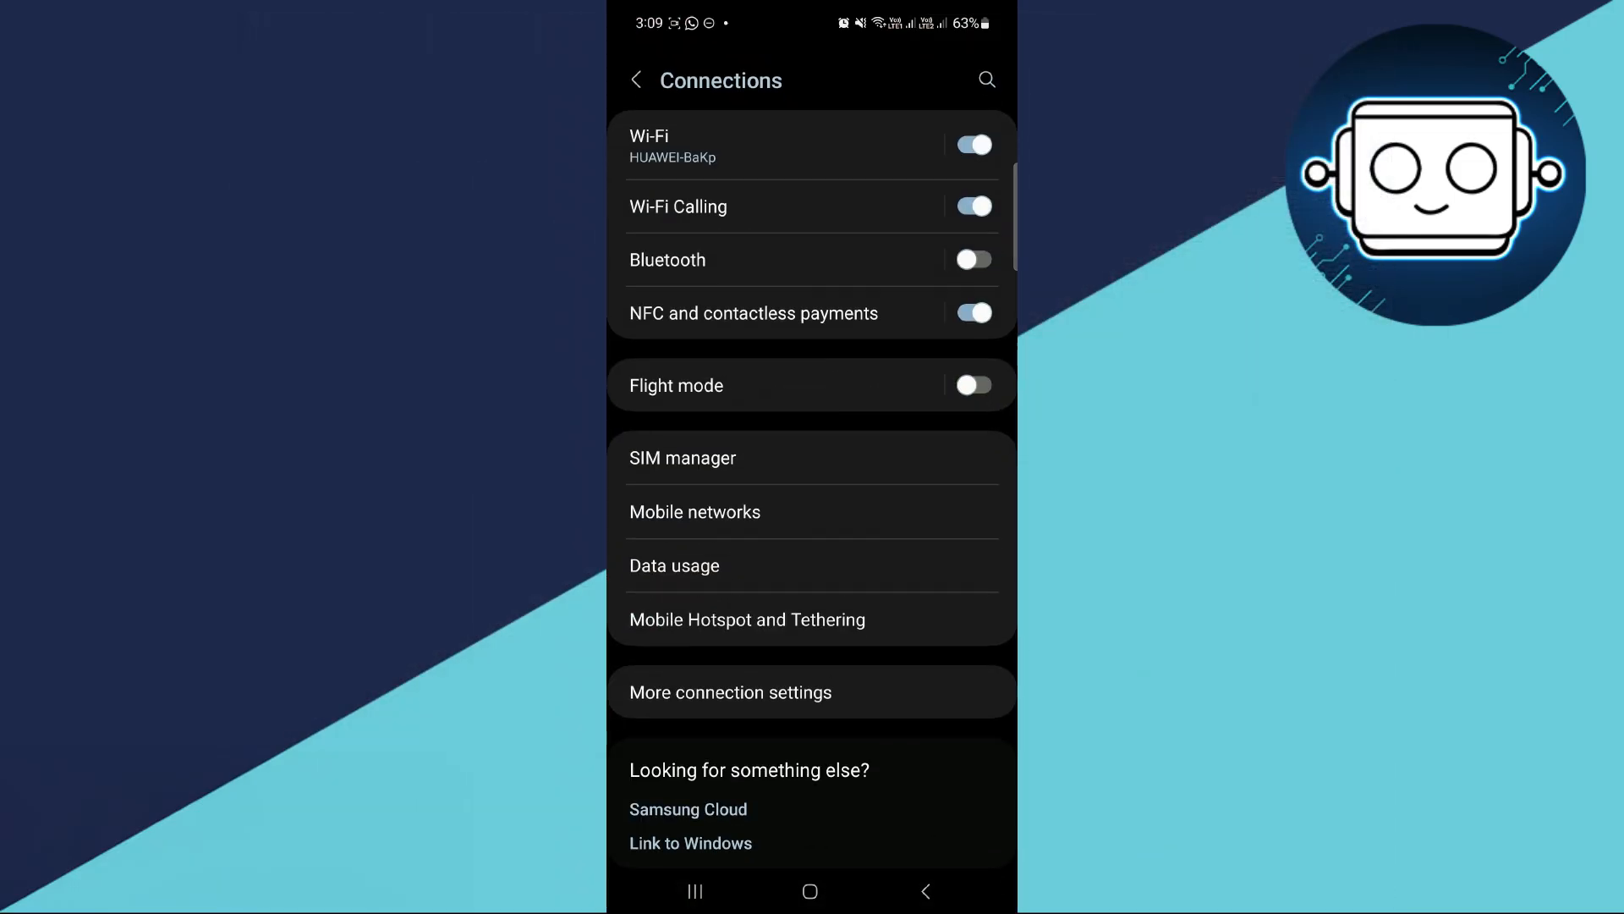
Step: Start a Google Play search for apps and games from the search bar
left_click(649, 144)
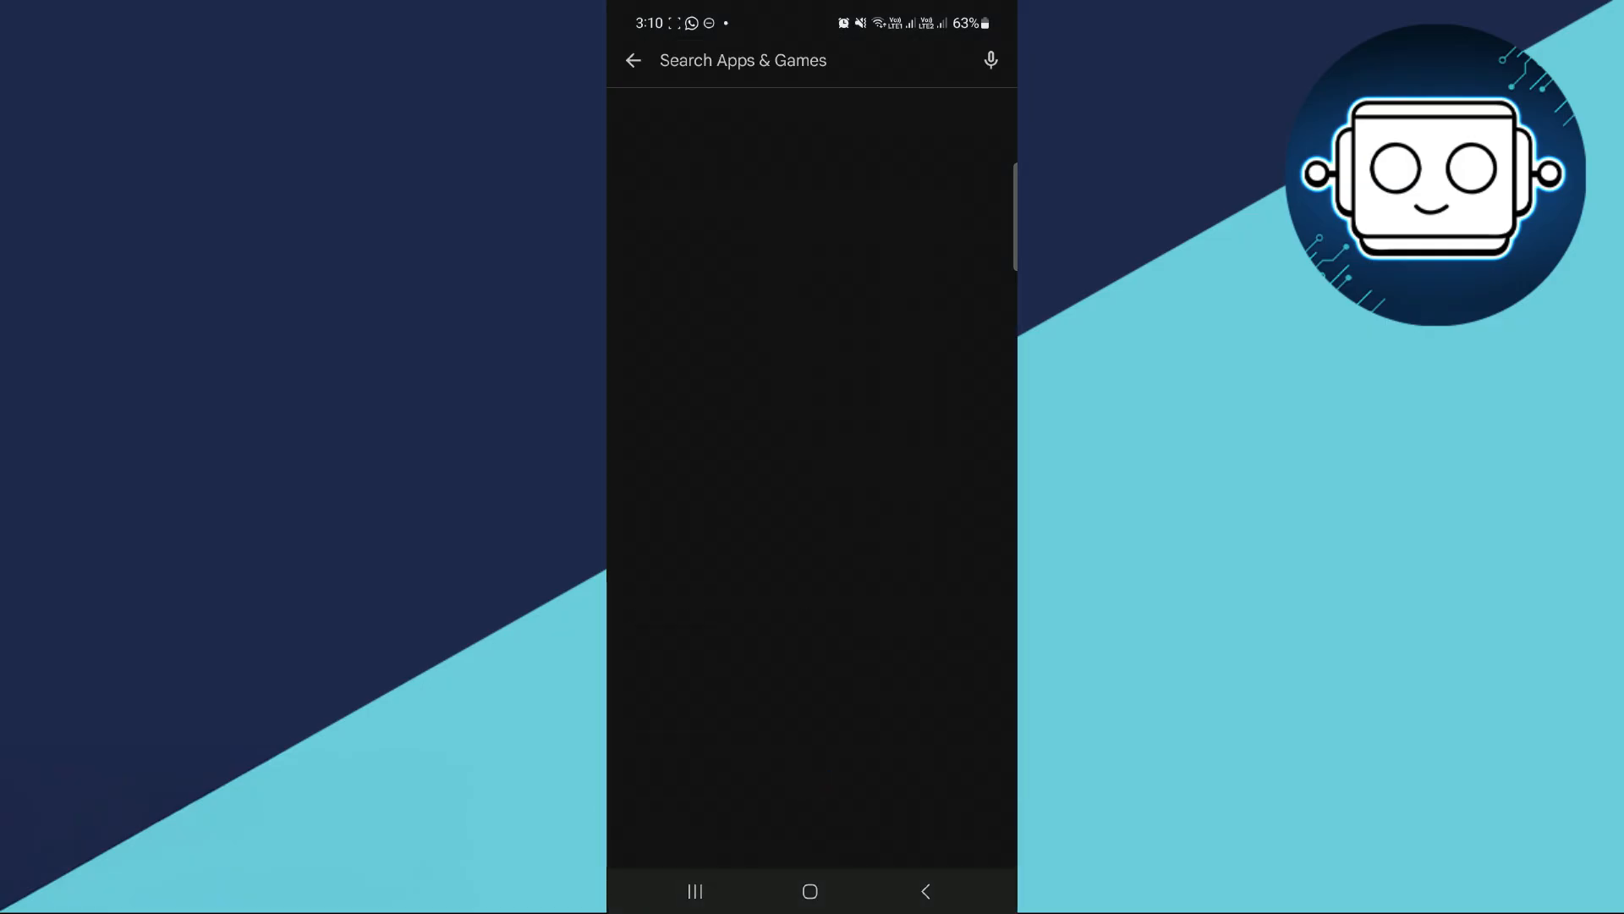
Step: Search Google Play for 'epson ipr', choose Epson iPrint and install it
type("epson ipr")
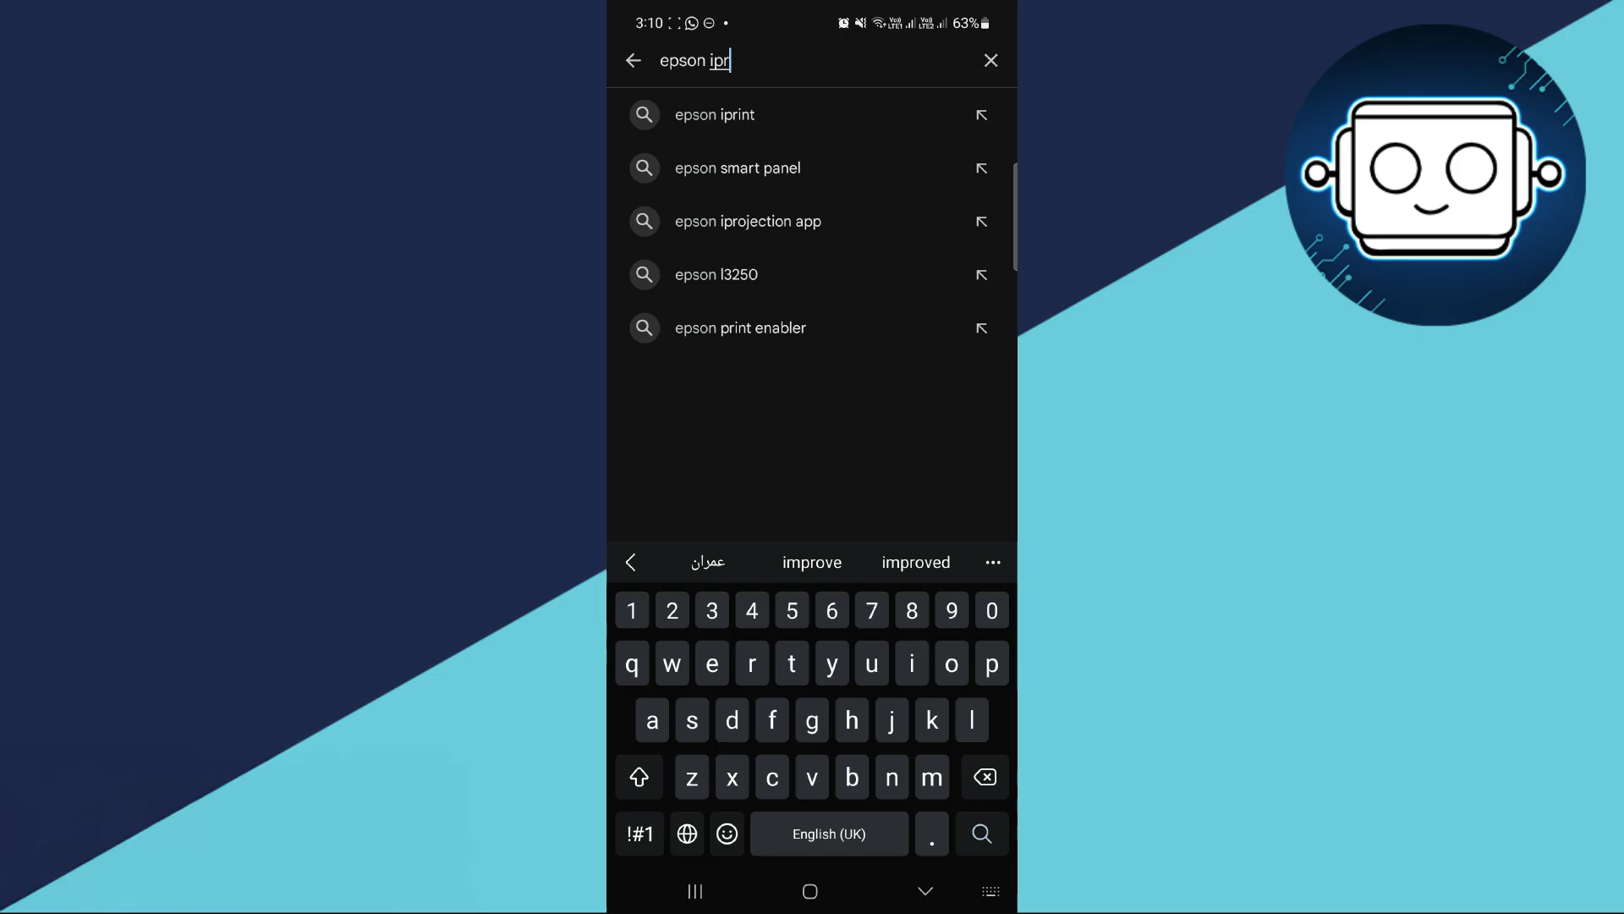
left_click(714, 115)
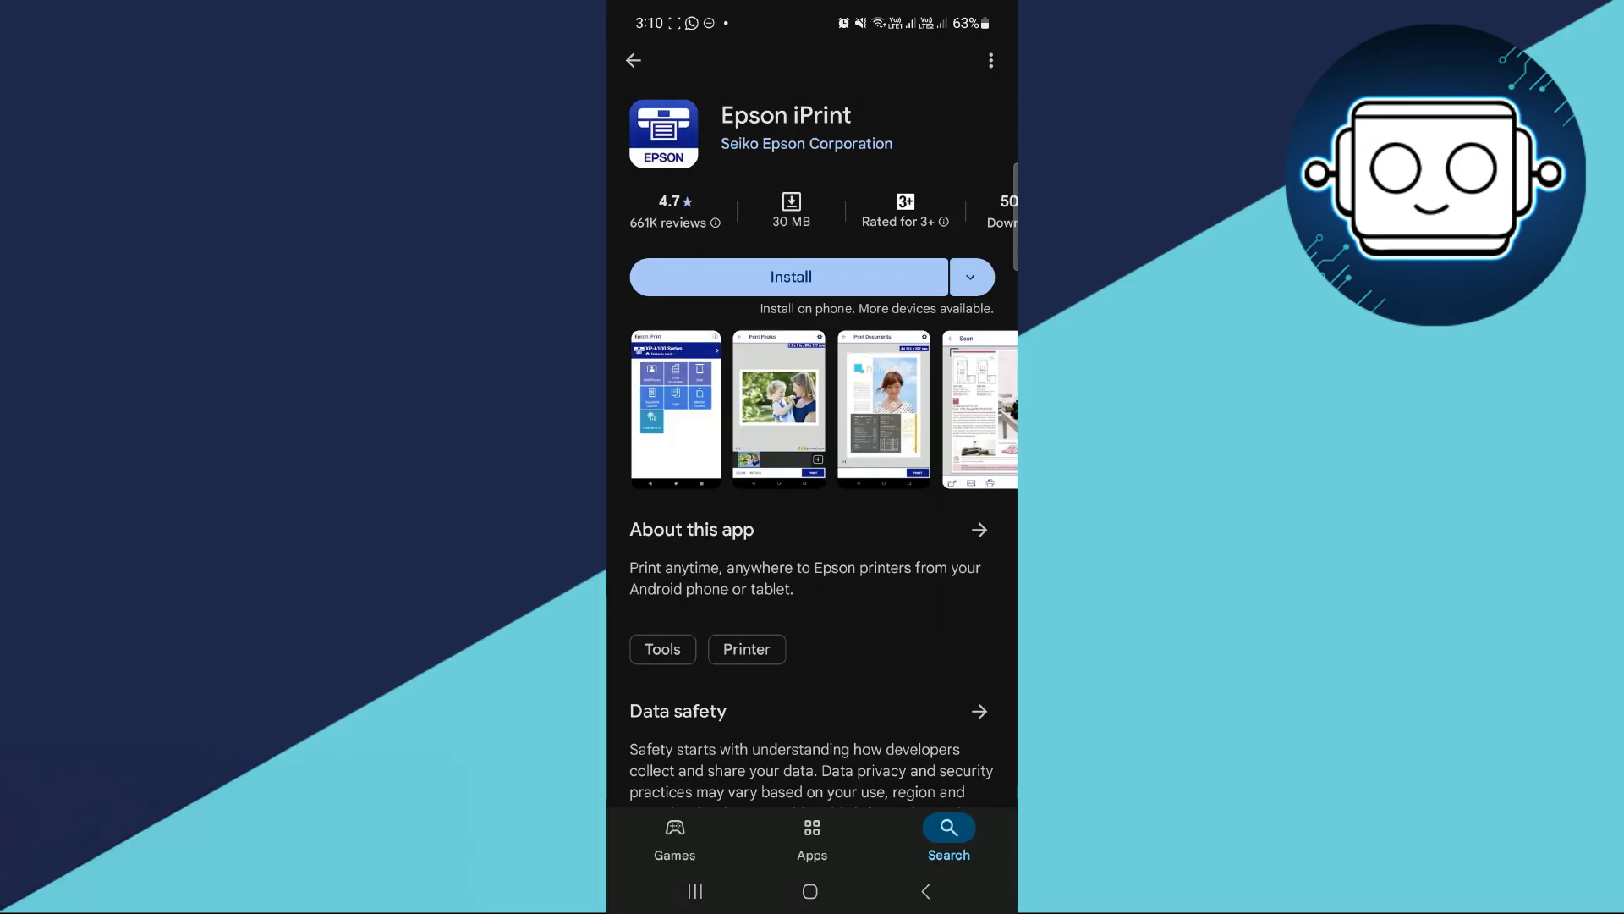
left_click(790, 277)
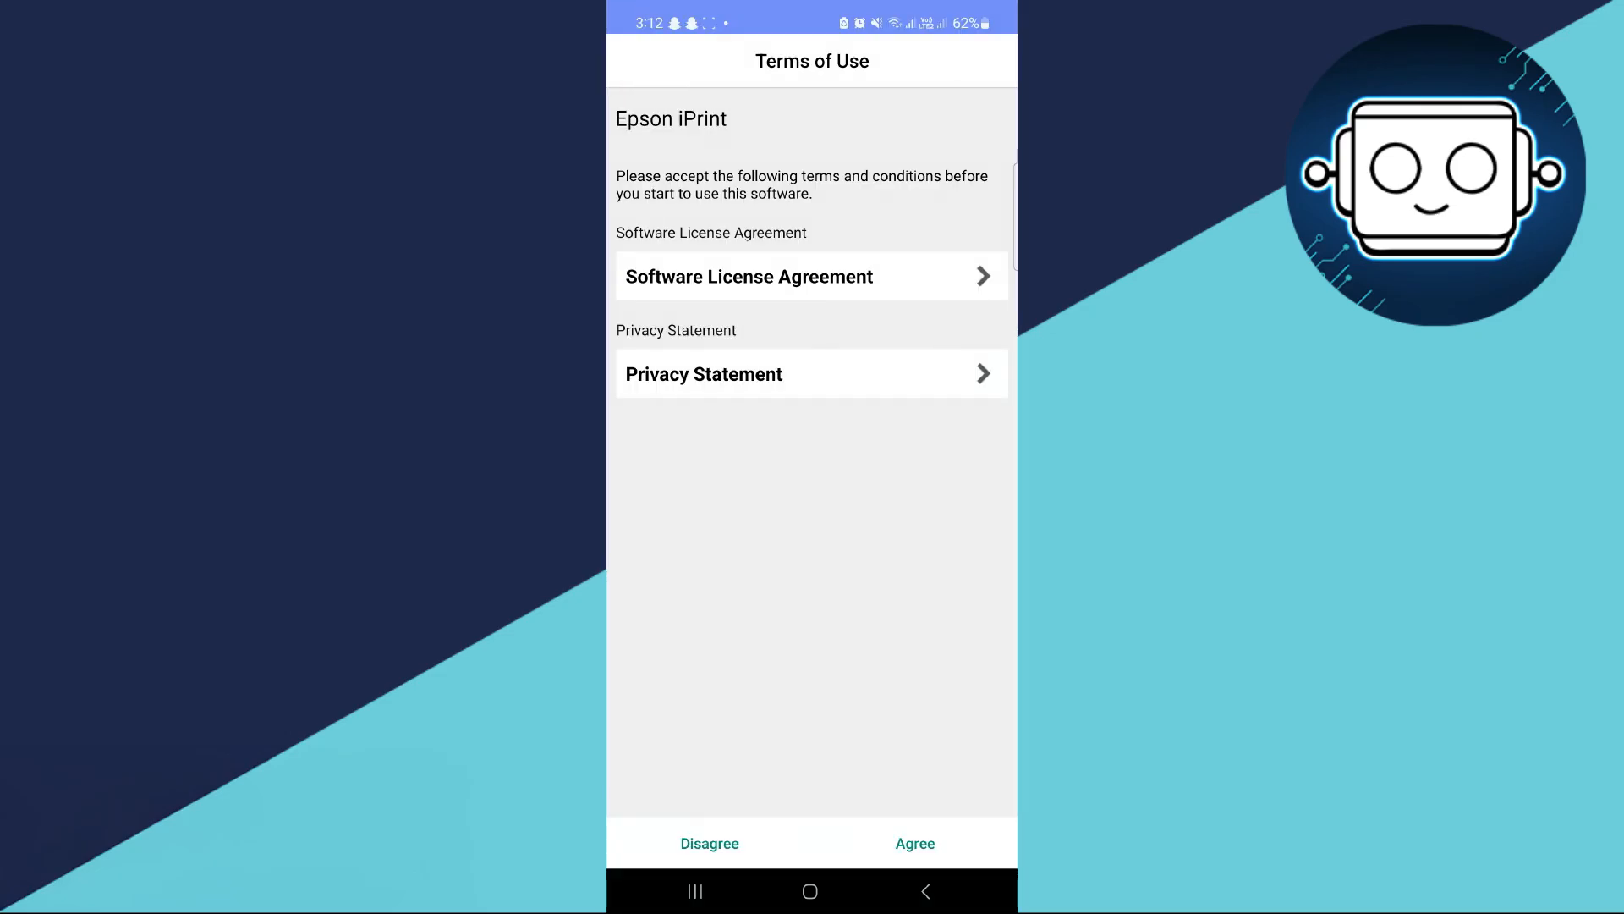
Step: Agree to Epson iPrint's Terms of Use and OK the About Usage Survey notice
left_click(914, 843)
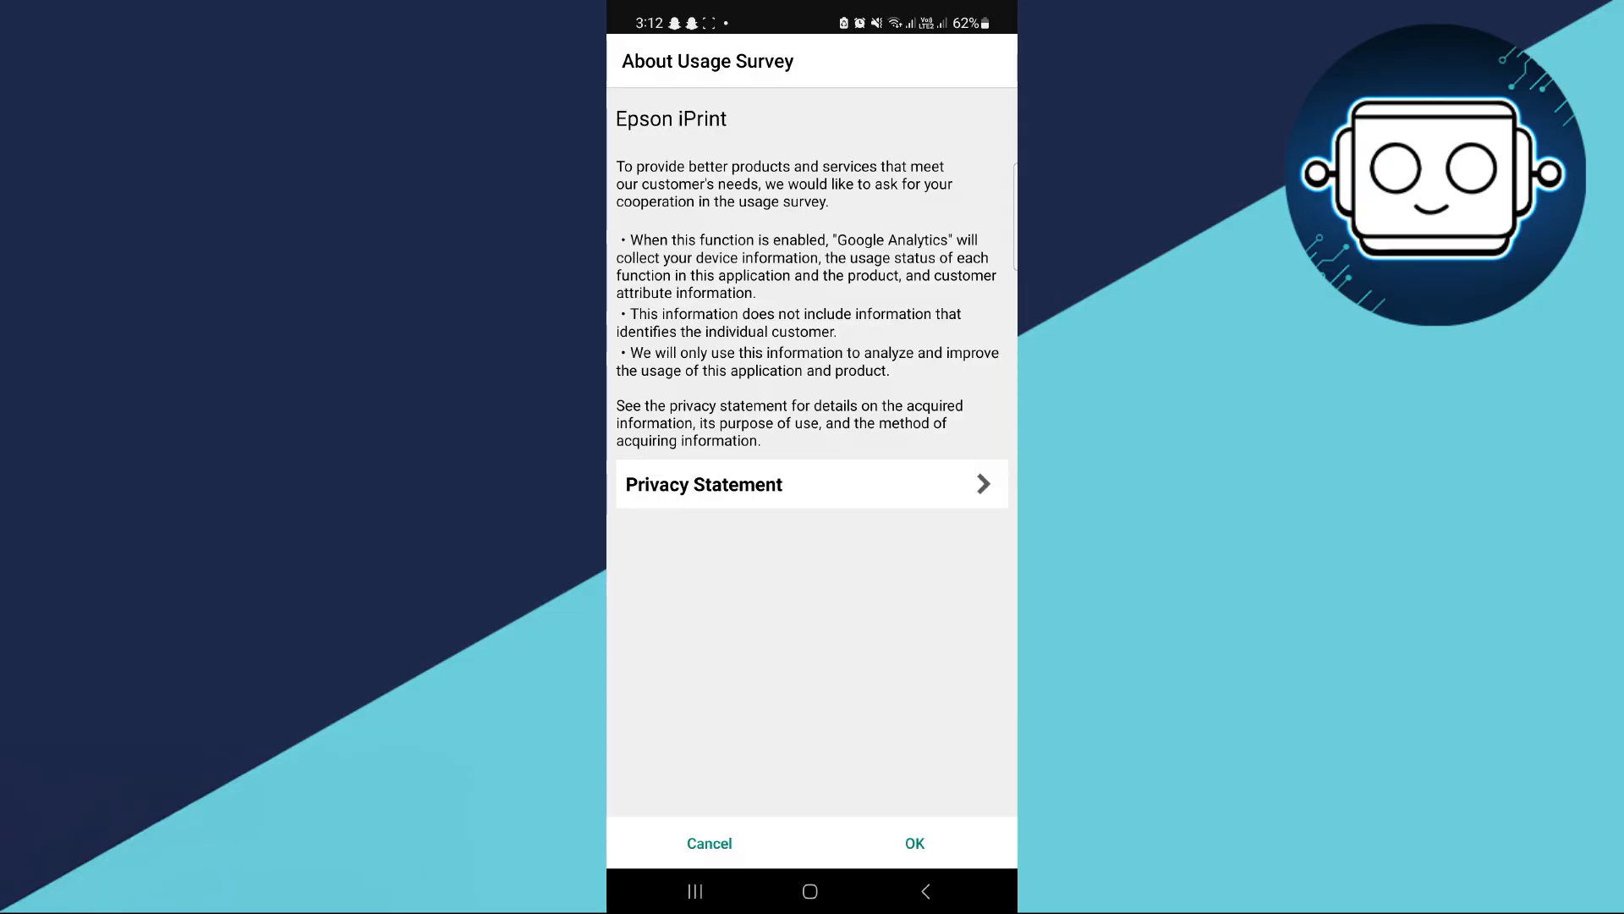
left_click(913, 843)
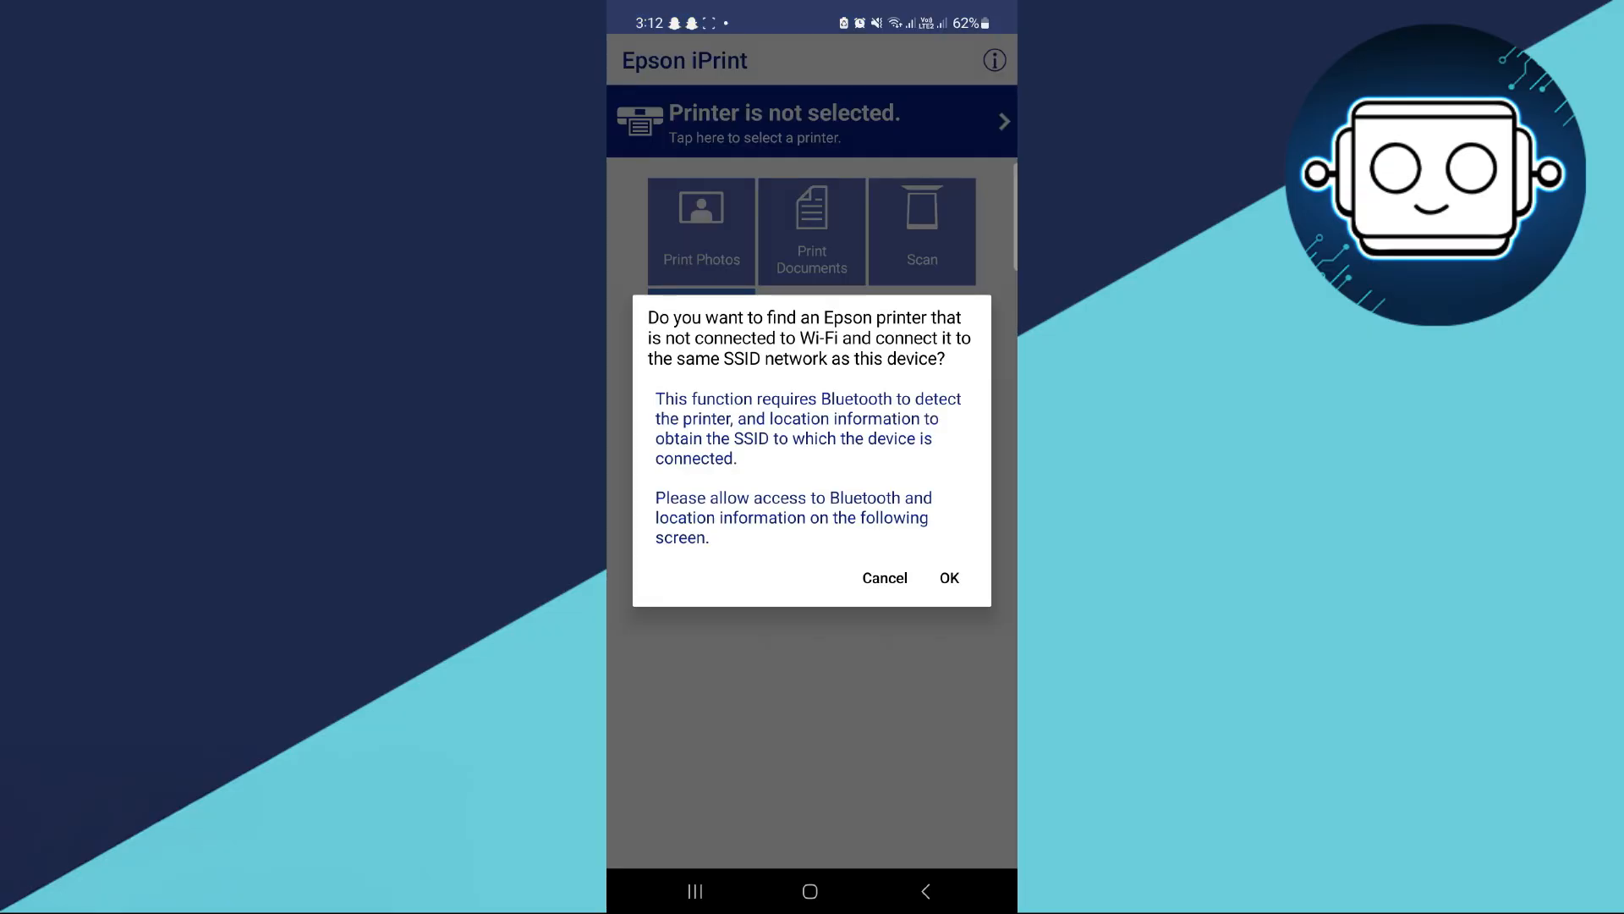
Step: OK the unconnected-printer search and allow nearby-devices permission
left_click(949, 578)
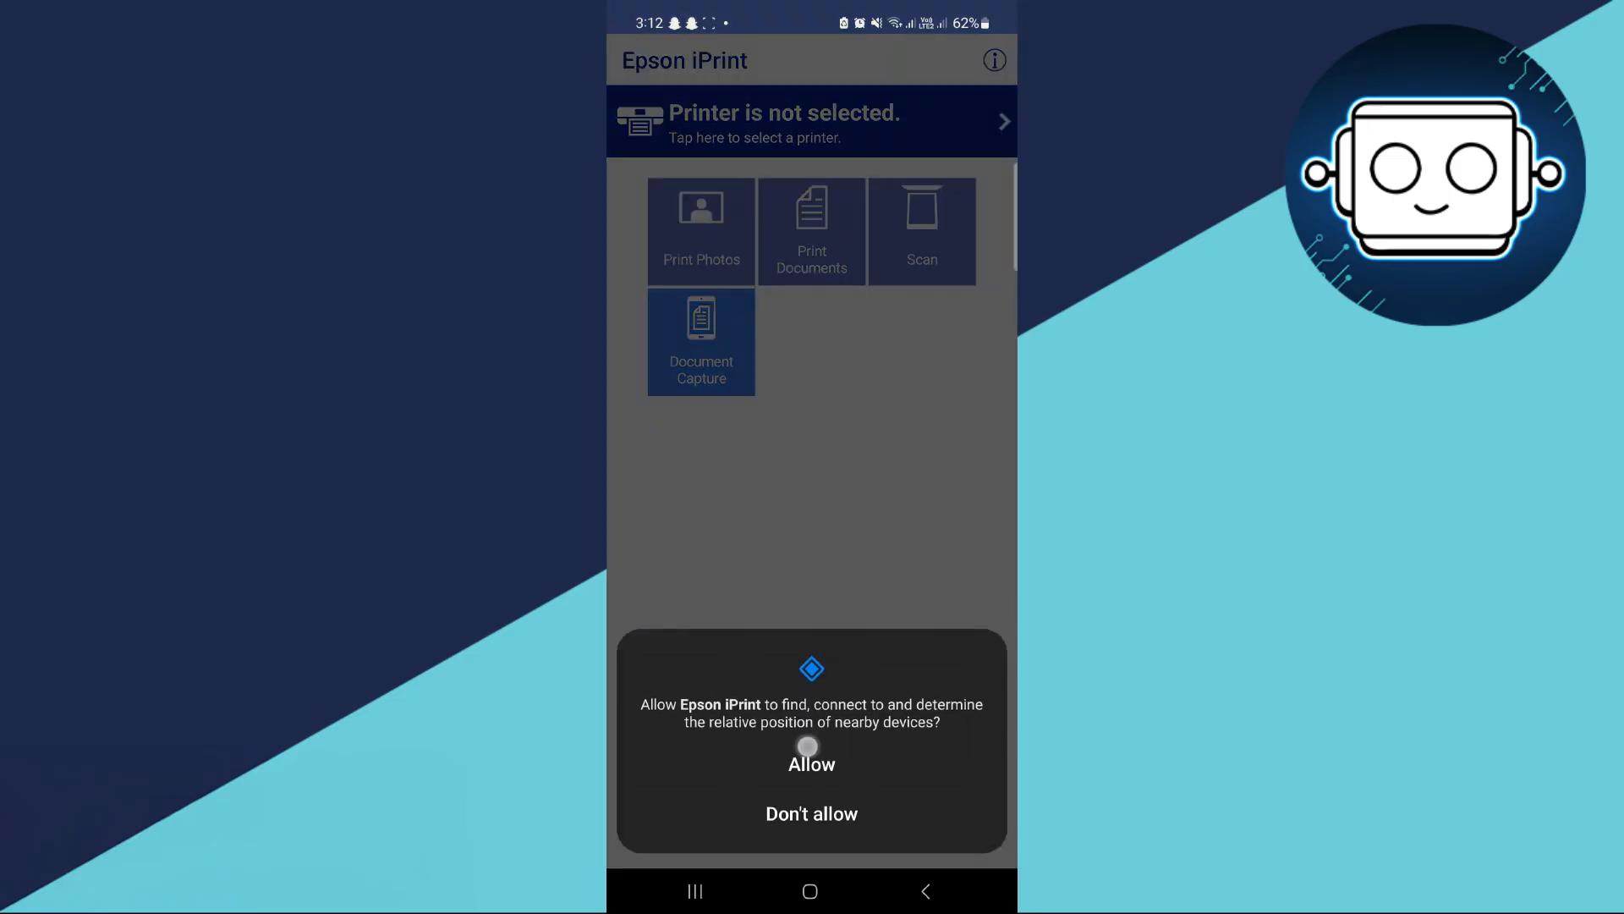
left_click(811, 763)
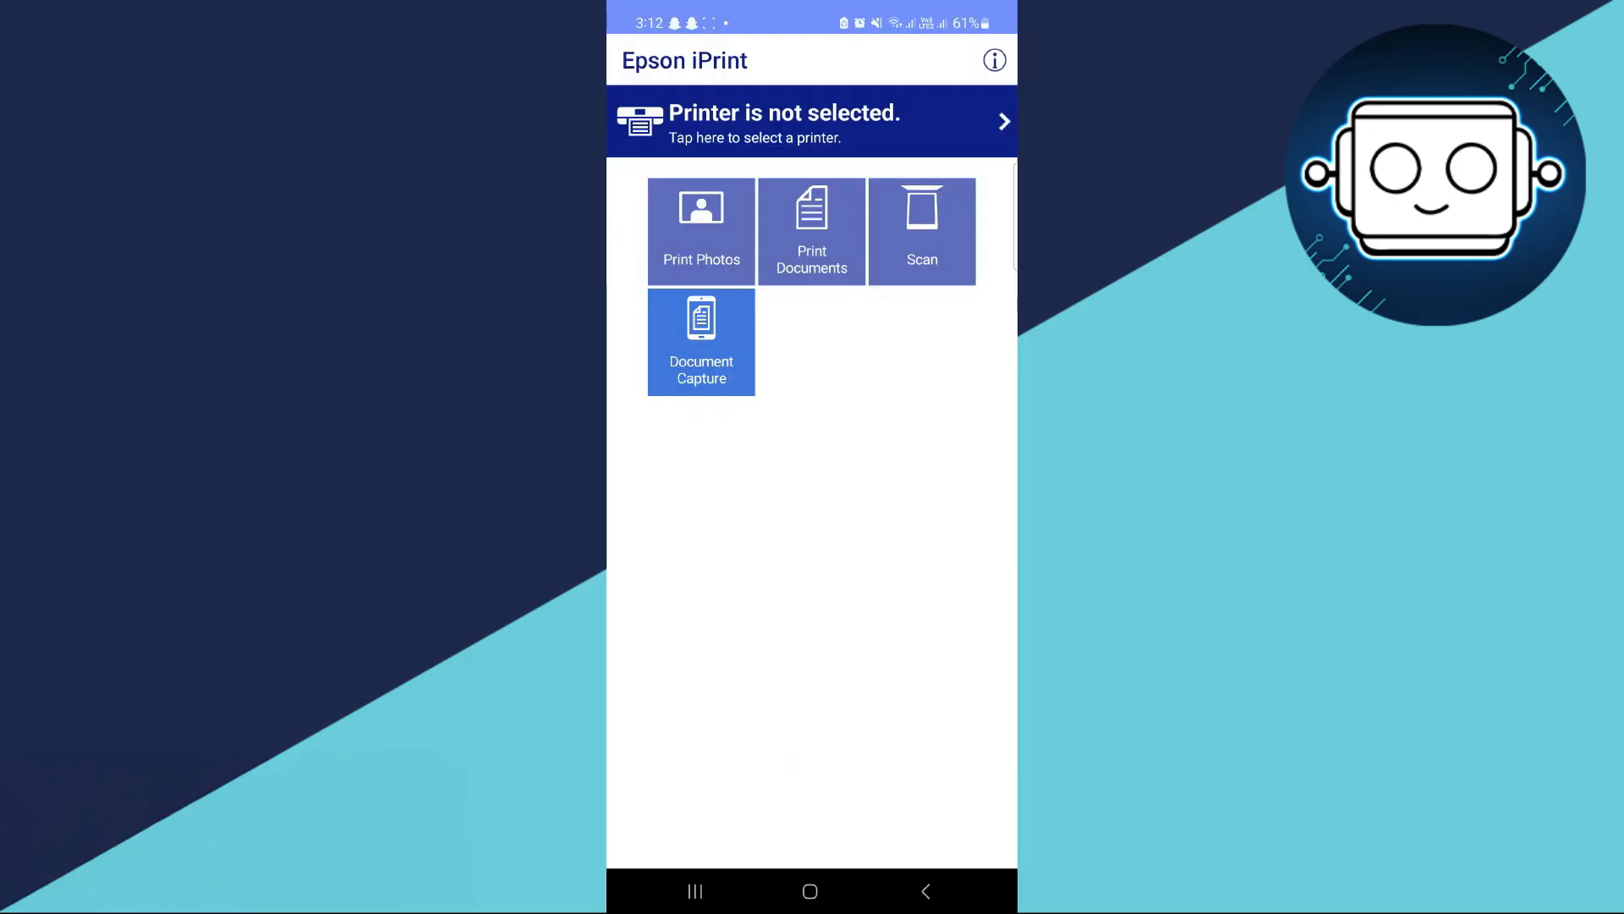